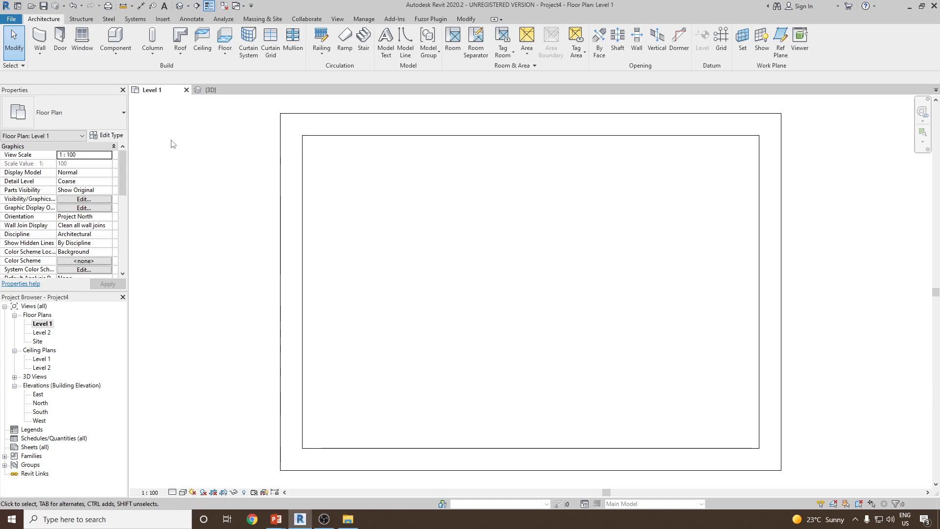
Start the Wall: Reveal tool in the building's {3D} view
click(40, 41)
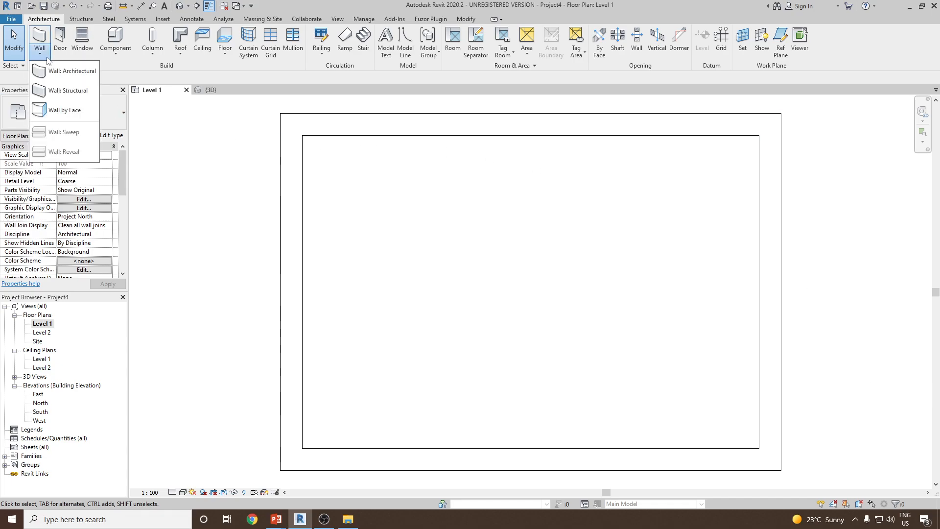
mouse_move(42, 323)
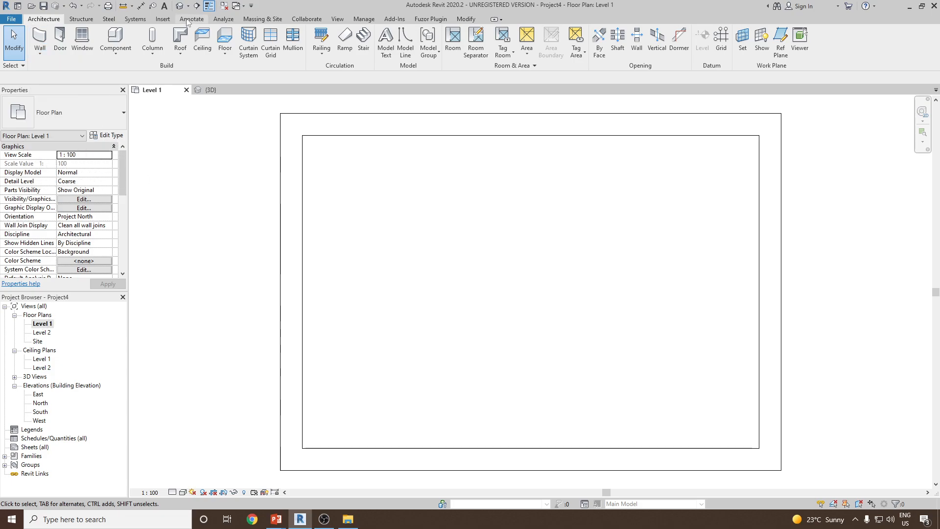
click(212, 89)
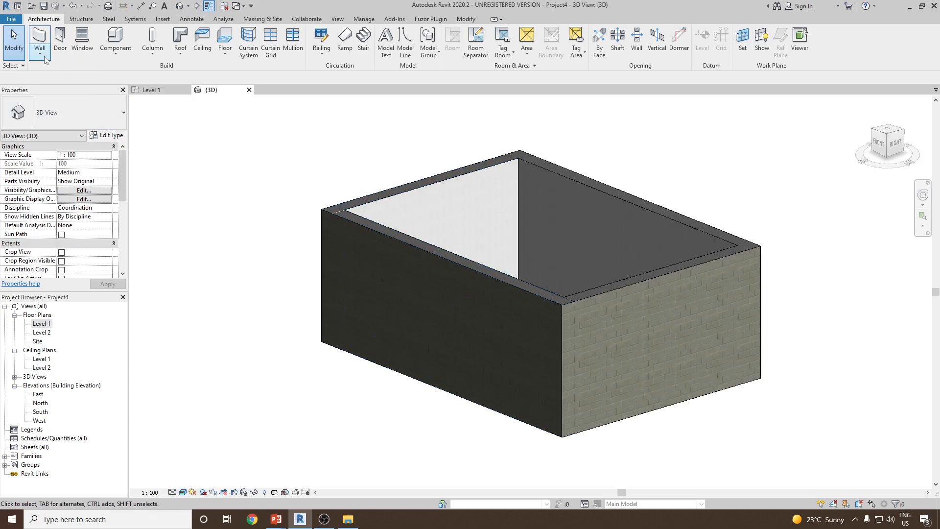
click(39, 43)
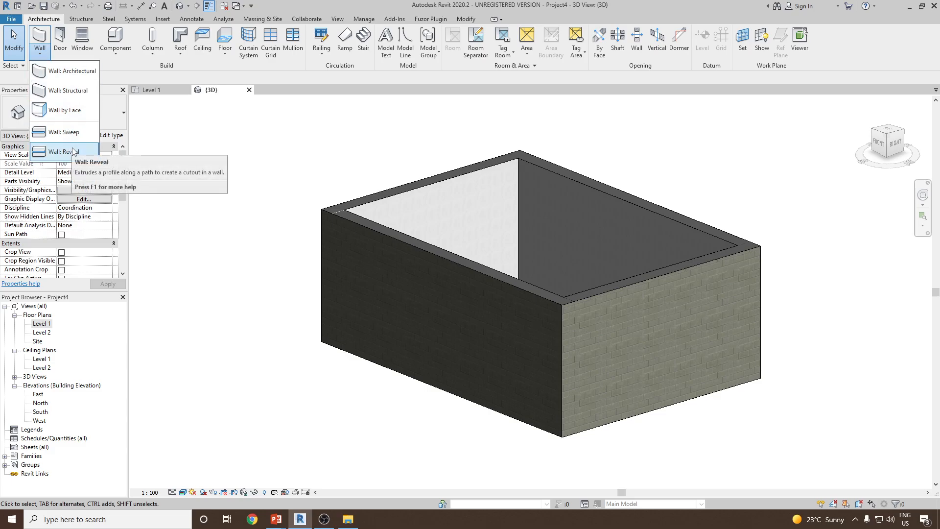
click(59, 151)
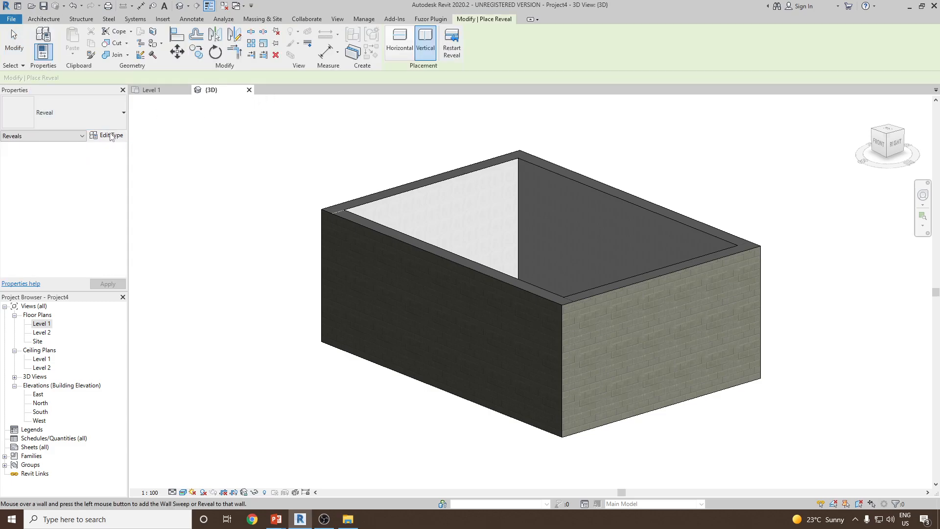
Keep the reveal type's default profile in Edit Type and confirm it
click(110, 135)
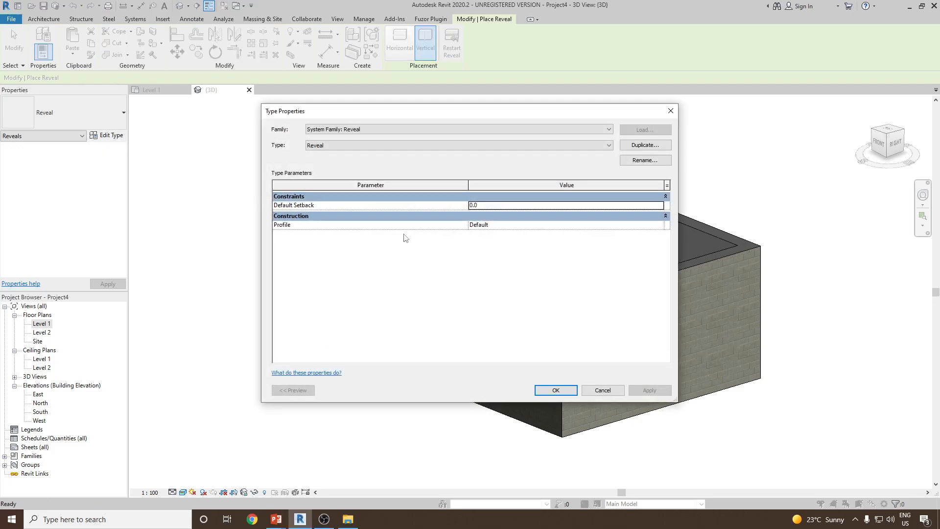
click(658, 225)
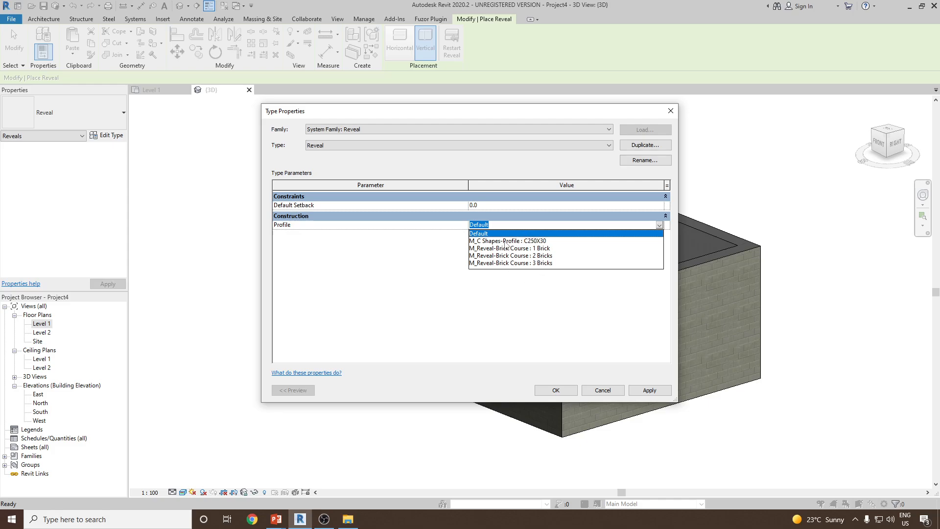
click(478, 233)
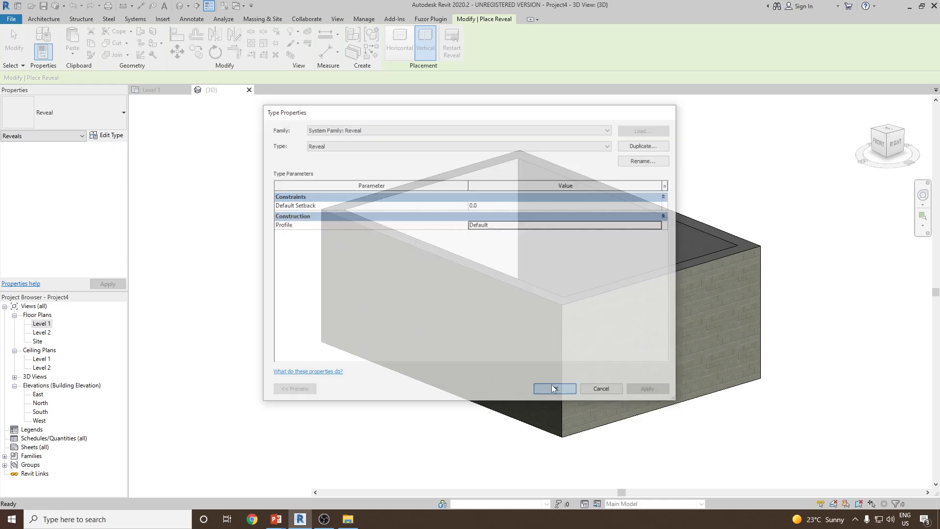
click(552, 388)
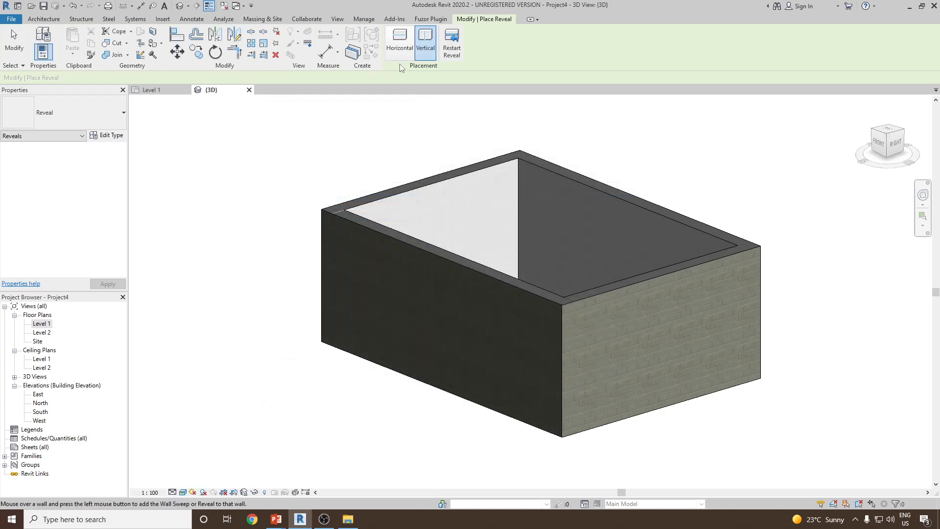
mouse_move(425, 39)
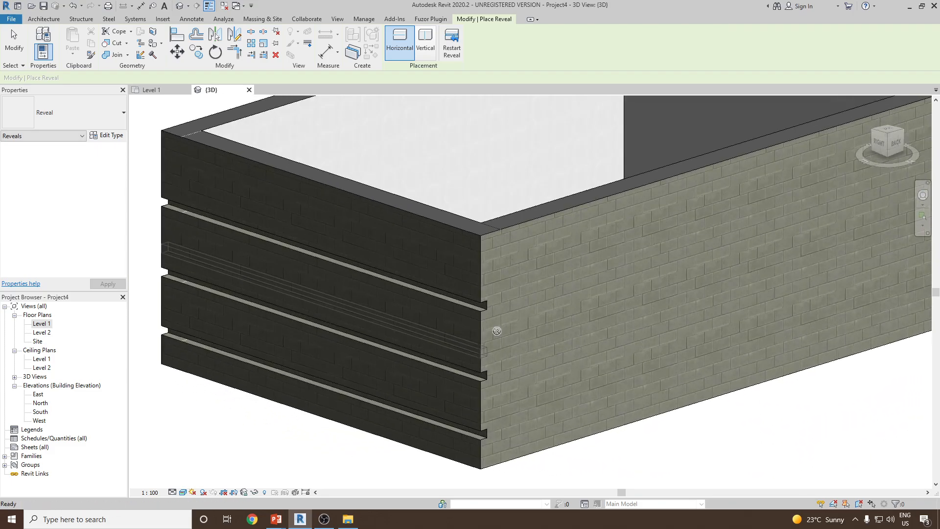
mouse_move(519, 302)
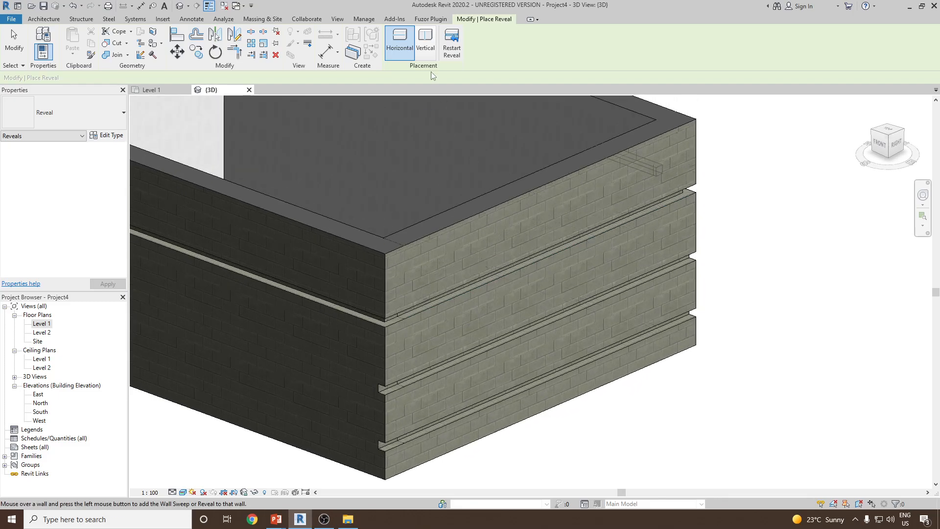
mouse_move(425, 43)
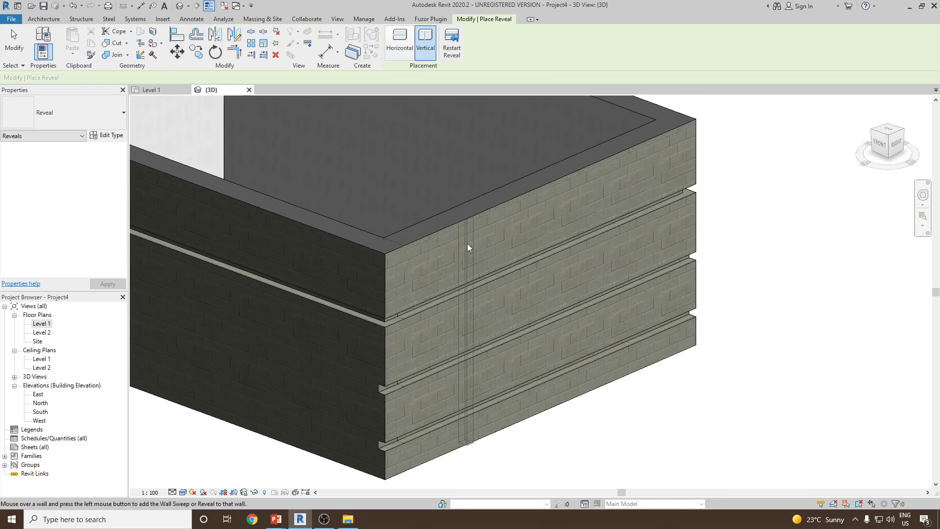
Place a vertical reveal on the stone wall and restart for the next one
click(461, 240)
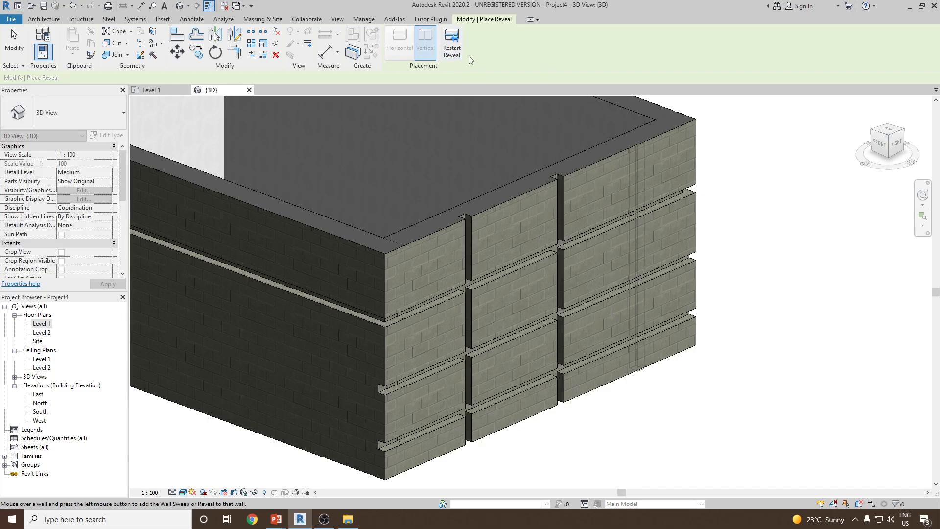
click(425, 42)
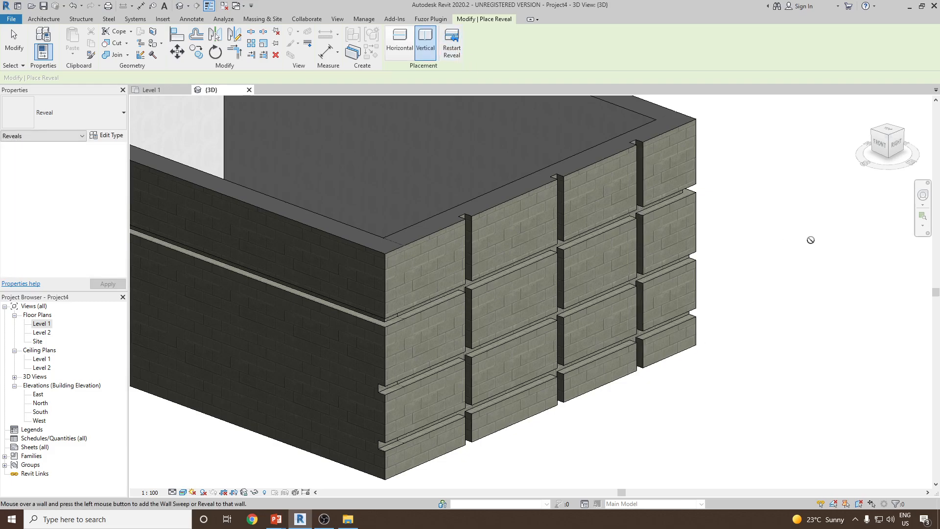
Display the 'Demonstration 2' slide on decorative wall-reveal patterns in PowerPoint
click(275, 519)
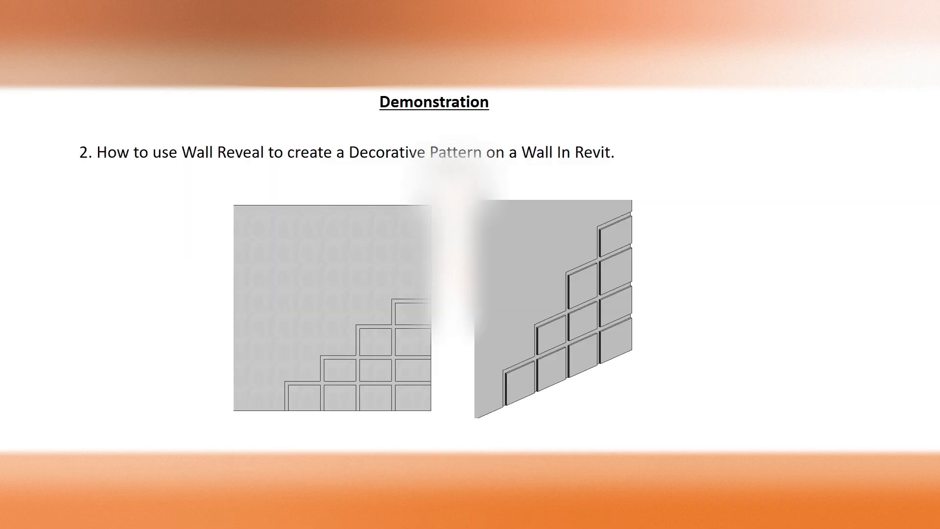
click(300, 519)
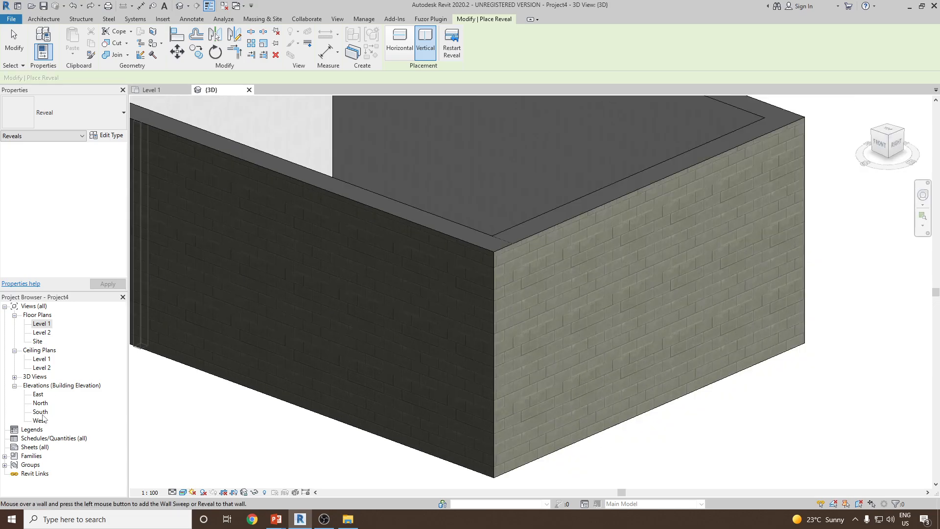
Exit reveal placement and bring up the South elevation of the box building
key(Escape)
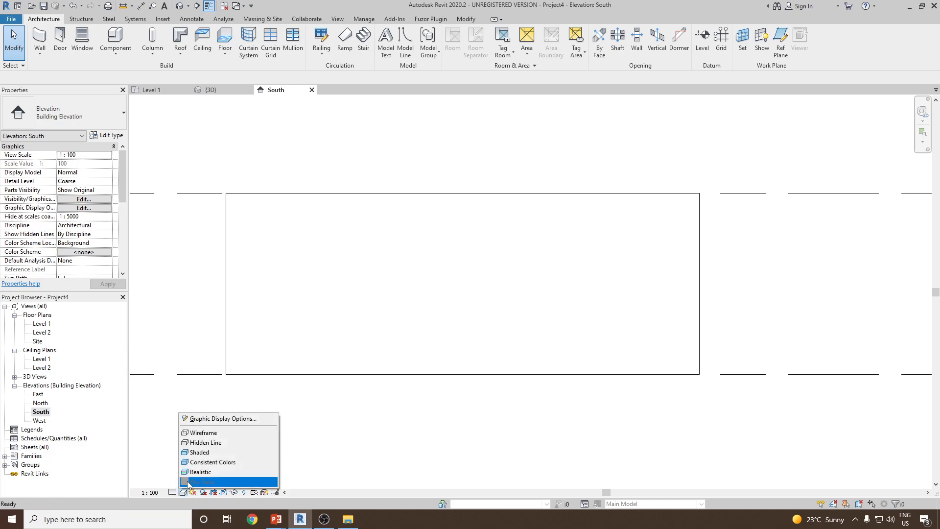
click(202, 482)
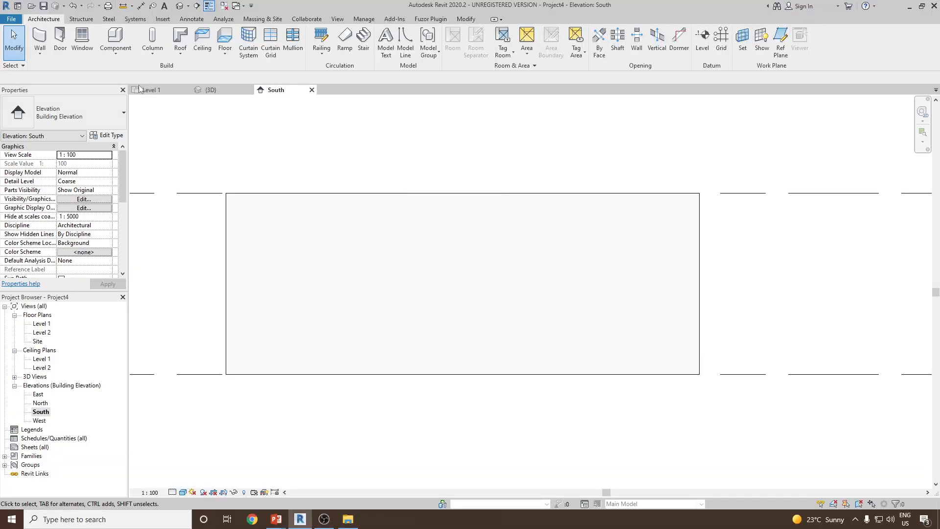
Start a wall reveal whose type uses the M_Reveal-Brick Course : 1 Brick profile
click(39, 43)
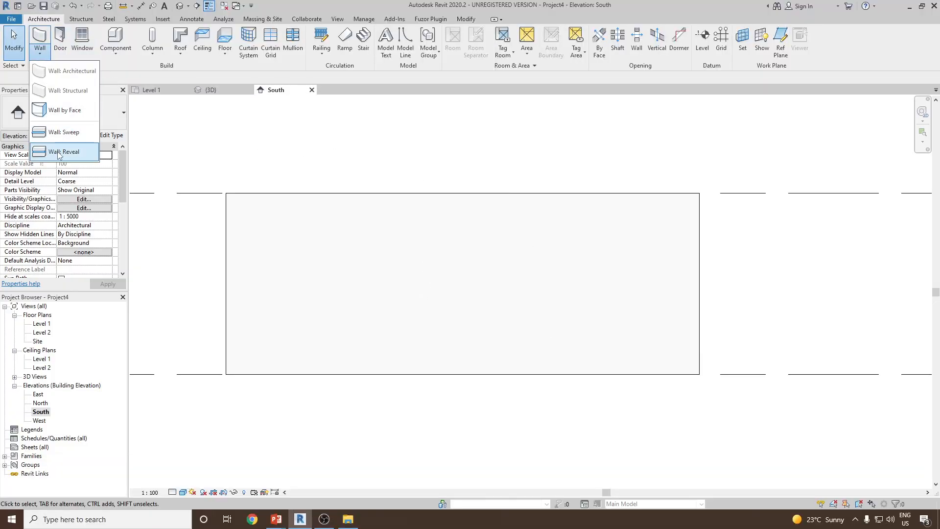
click(64, 152)
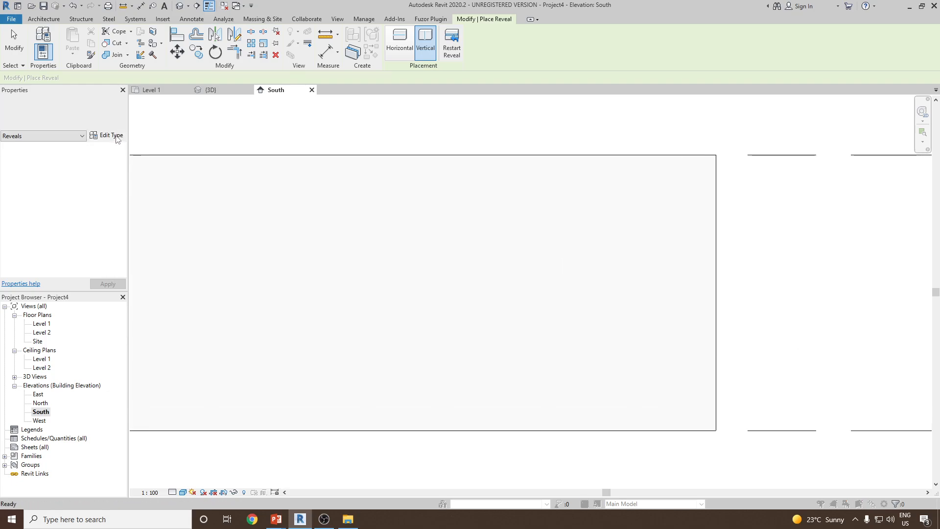
click(111, 135)
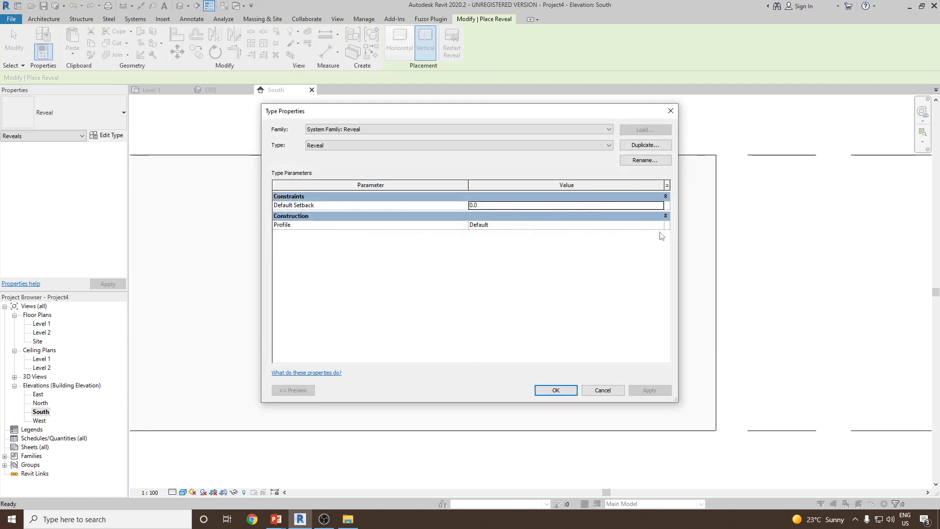
click(658, 225)
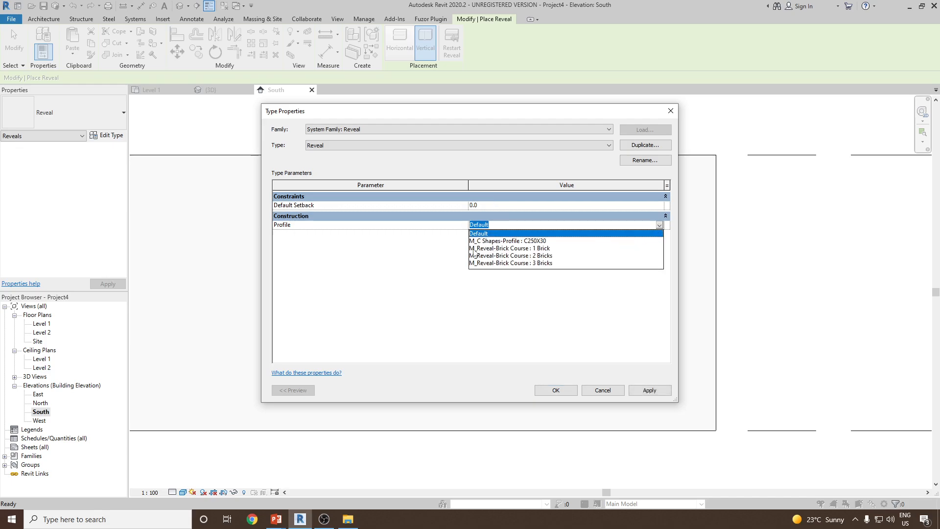
mouse_move(533, 254)
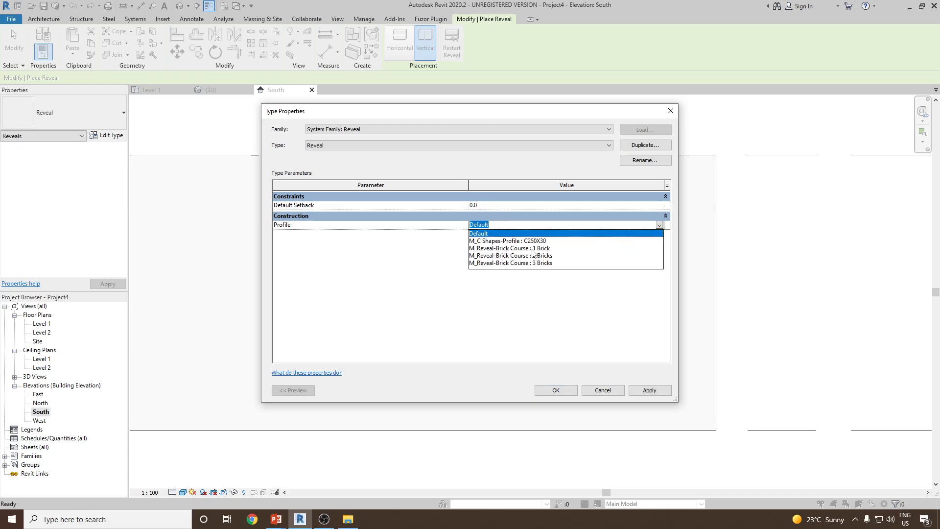
click(508, 248)
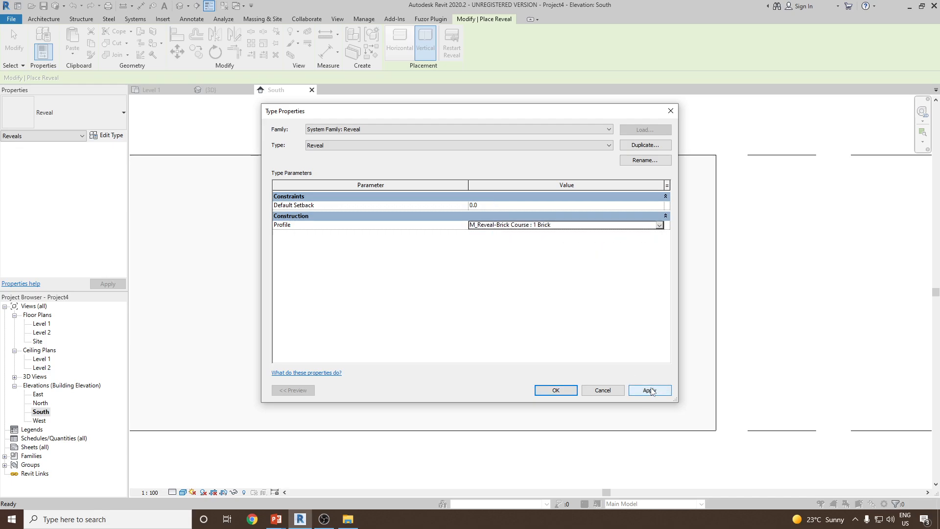
click(554, 391)
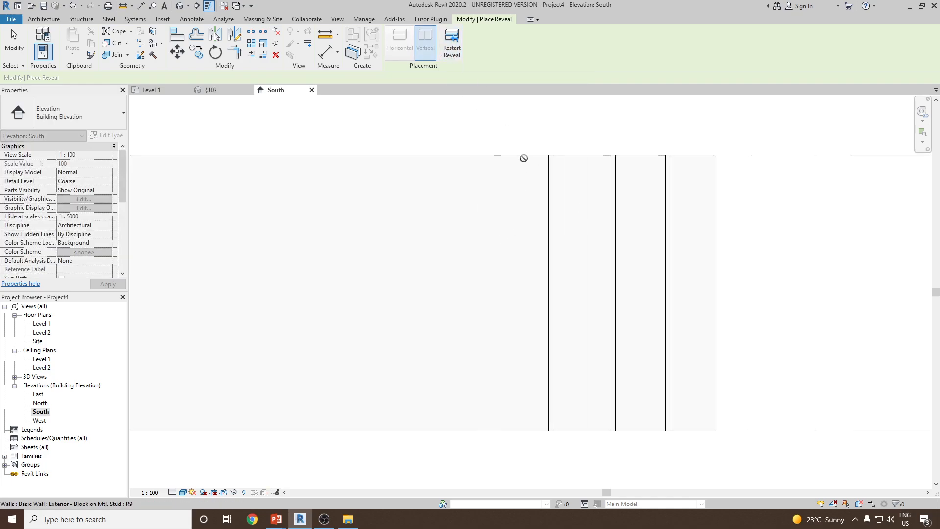
Cut vertical reveals into the south wall's right part and a horizontal one near its base
click(399, 42)
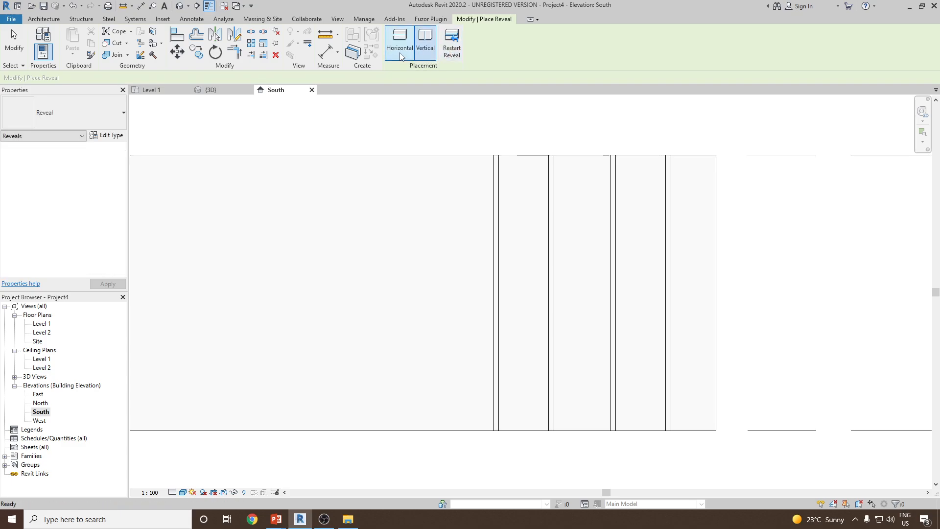
click(399, 34)
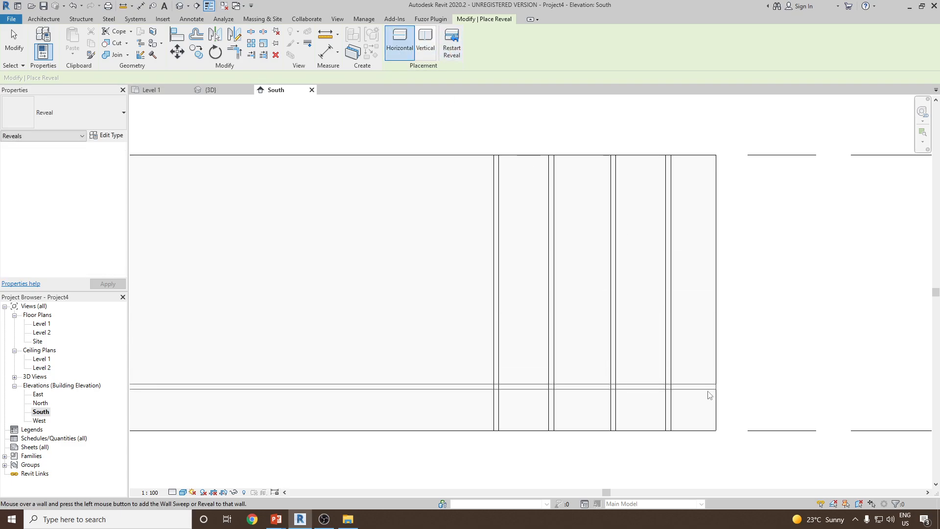
click(708, 386)
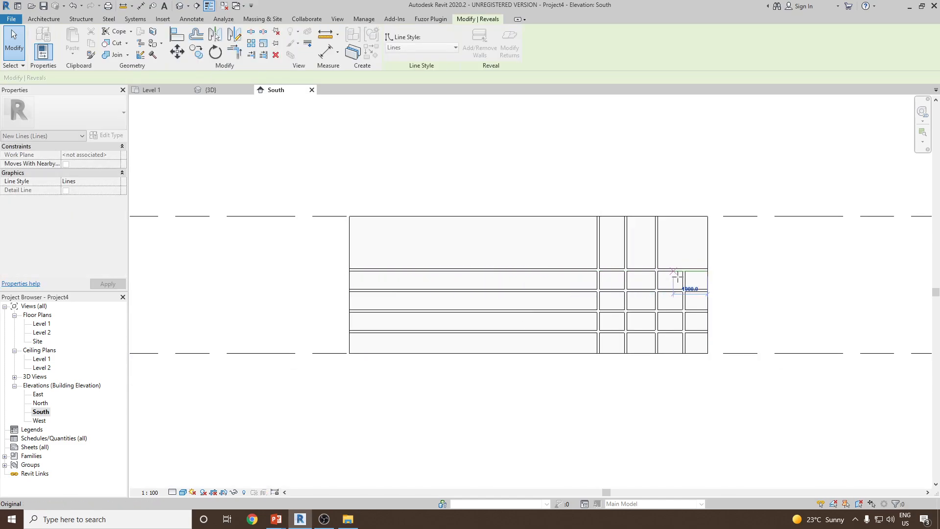
Shorten the vertical reveals into diagonal steps and pull the long base reveal back to them
click(43, 19)
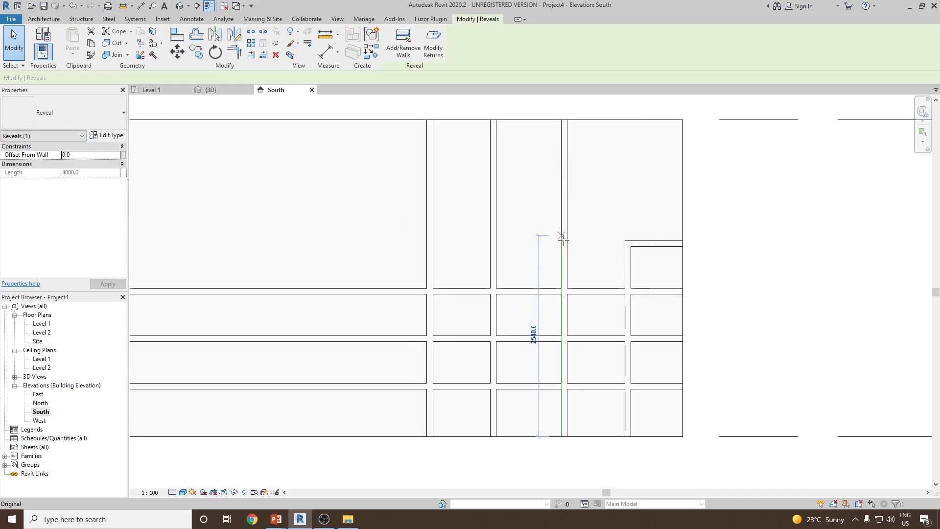
click(493, 270)
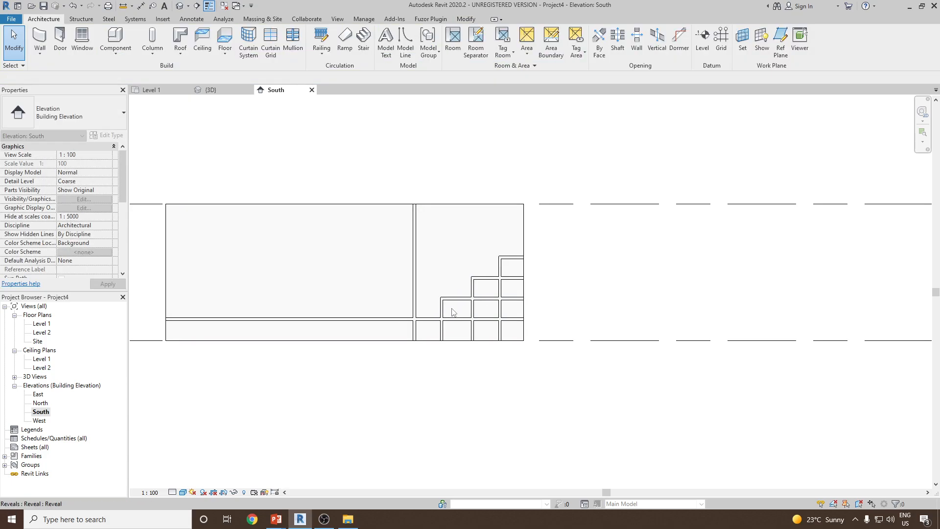
click(426, 270)
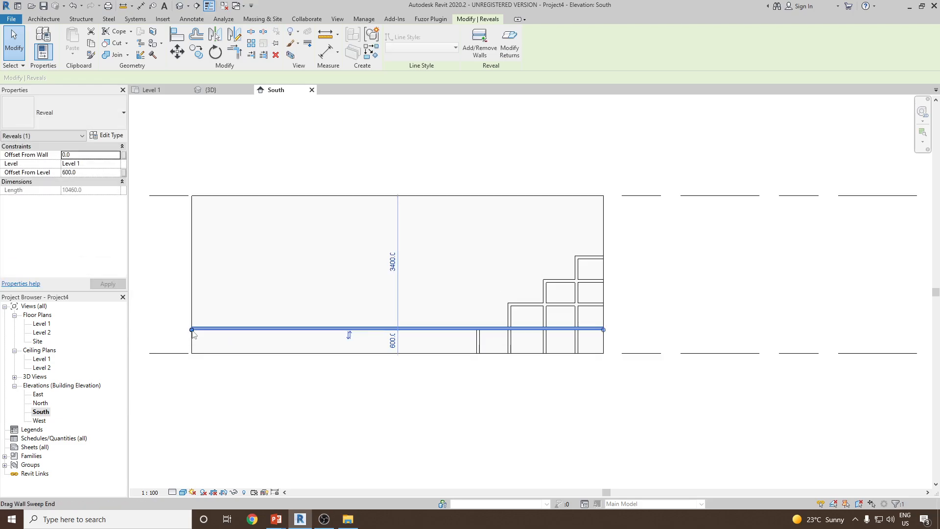
drag(191, 330, 453, 329)
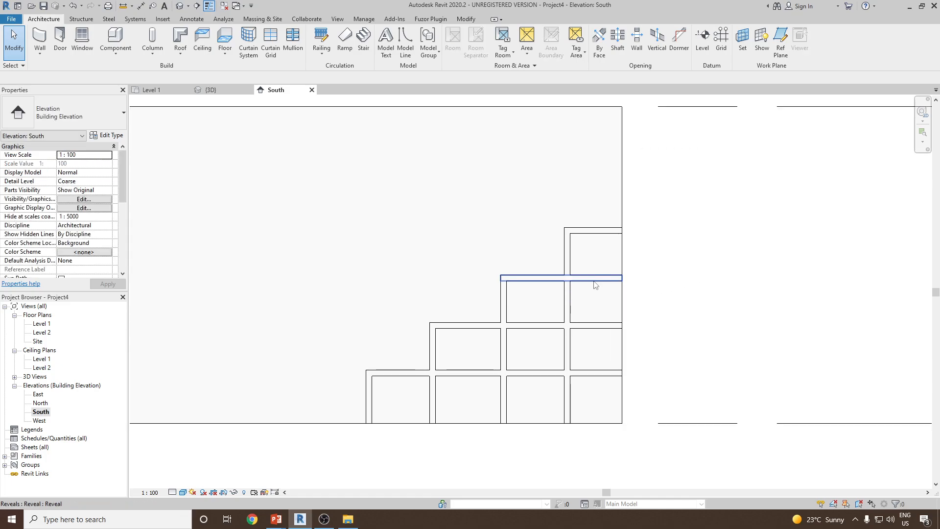
mouse_move(180, 6)
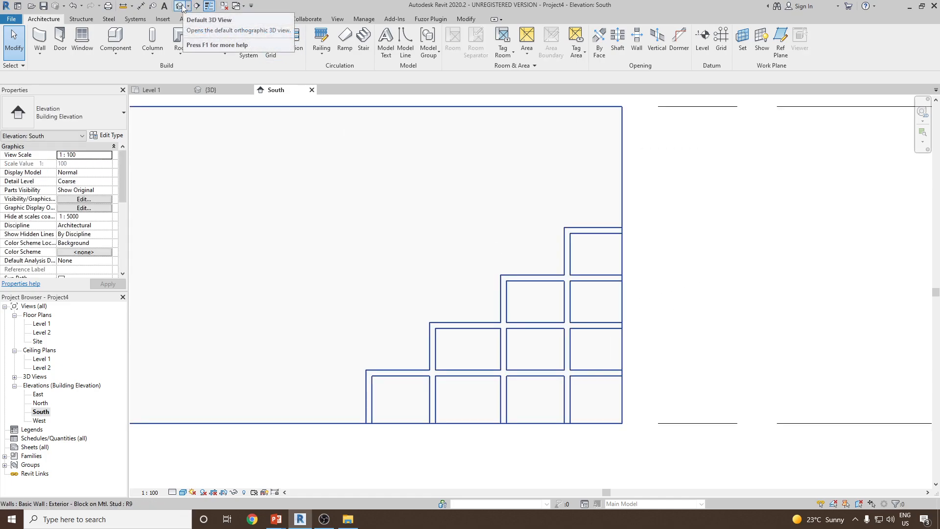
Orbit the default 3D view to inspect the stepped reveal grid on the south wall
click(176, 6)
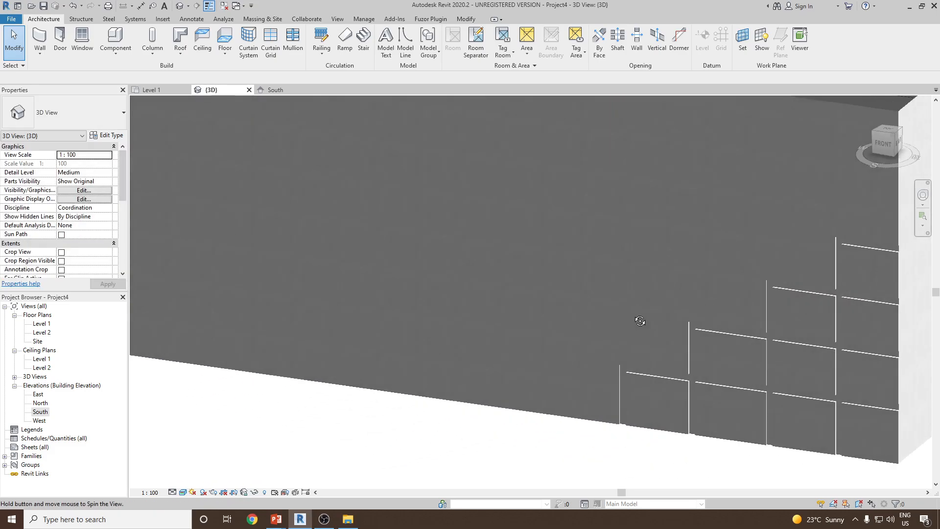
drag(639, 321, 528, 369)
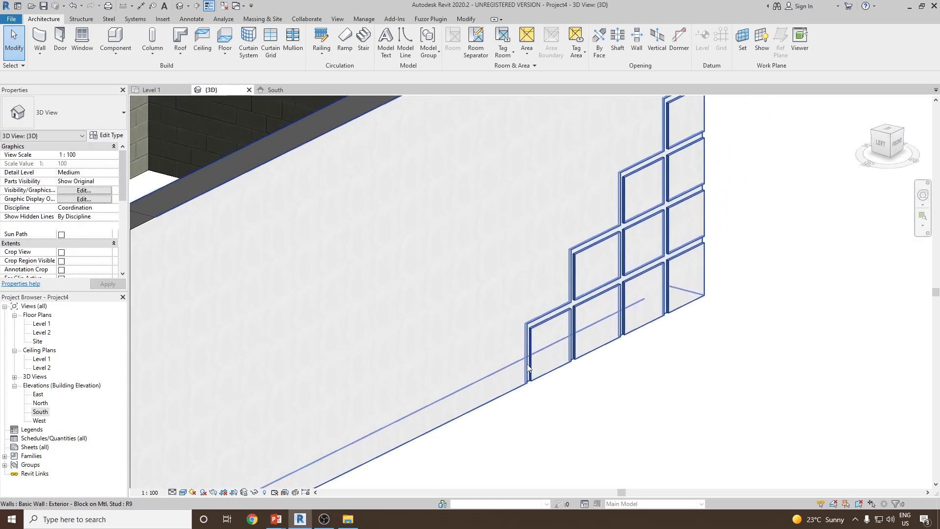